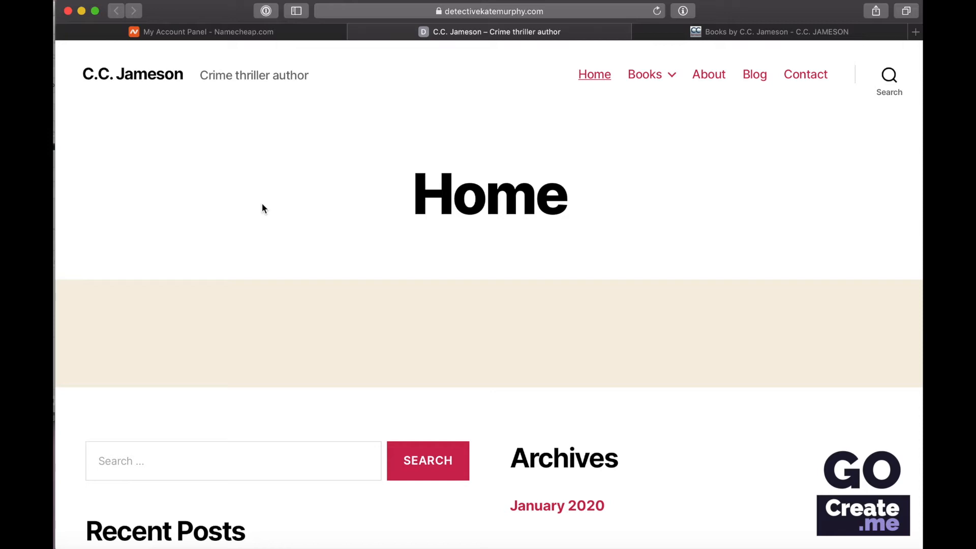
# Review the Namecheap dashboard and detectivekatemurphy.com site, then land on the C.C. Jameson books page.
pyautogui.click(207, 31)
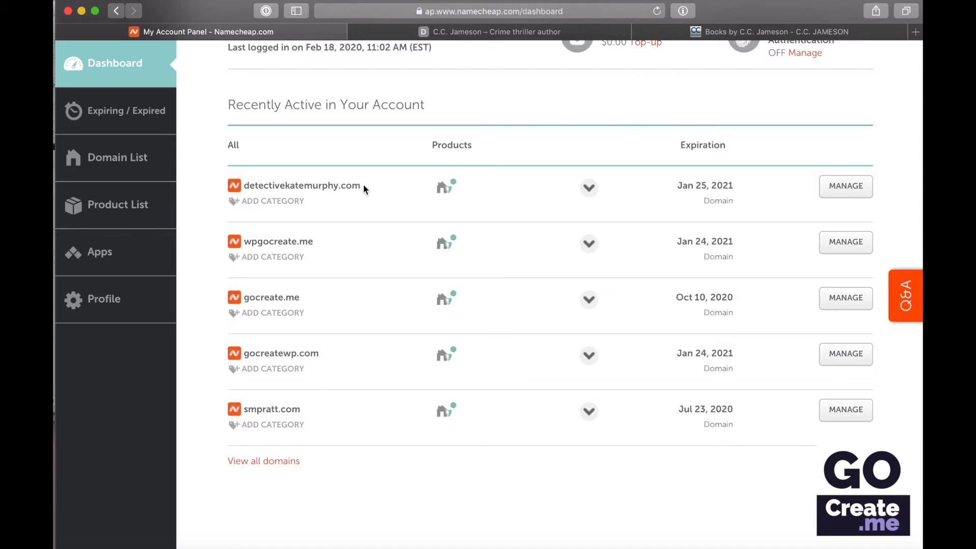
pyautogui.doubleClick(301, 185)
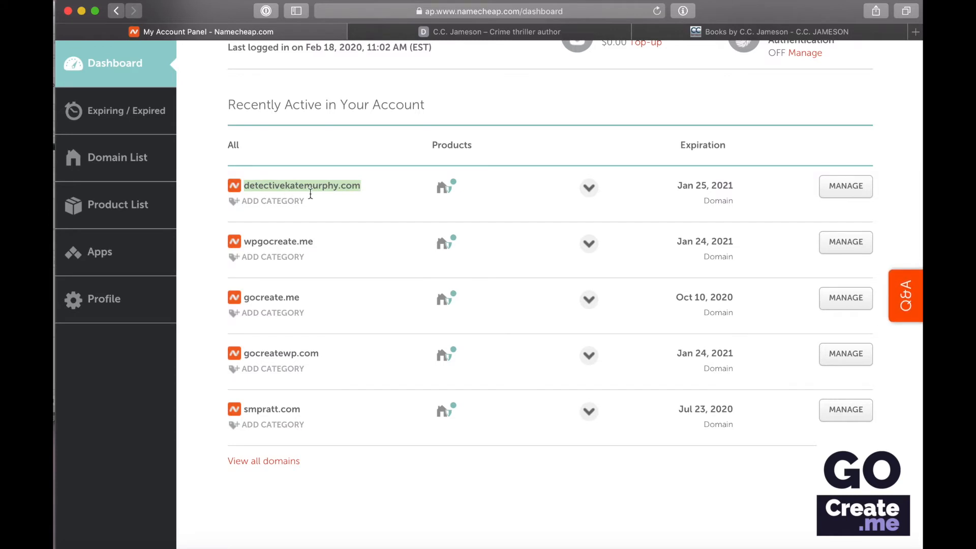
pyautogui.click(496, 32)
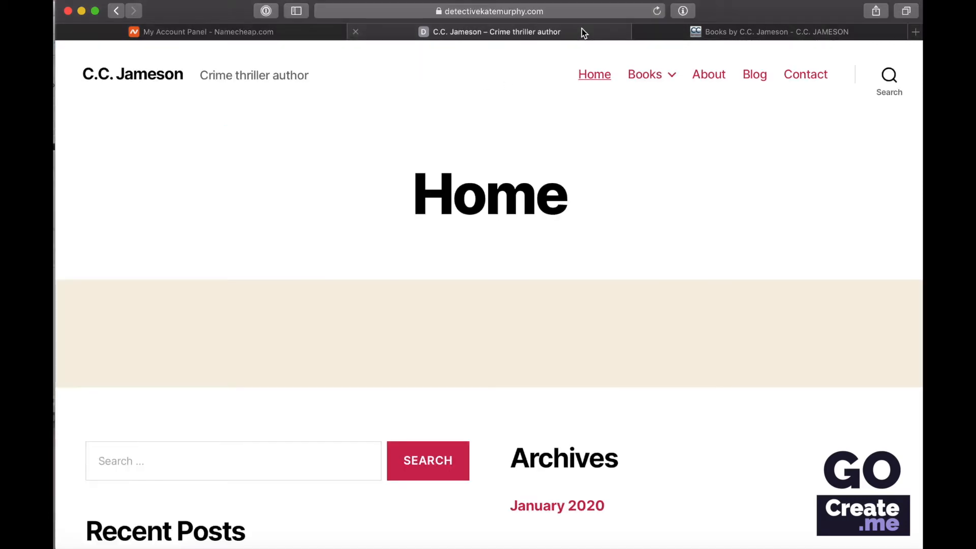
pyautogui.moveTo(592, 237)
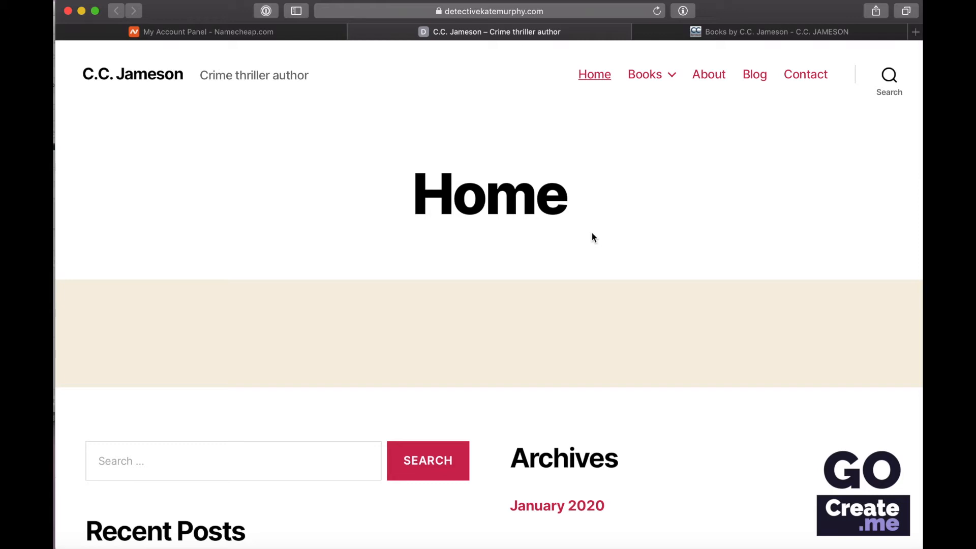
pyautogui.moveTo(696, 105)
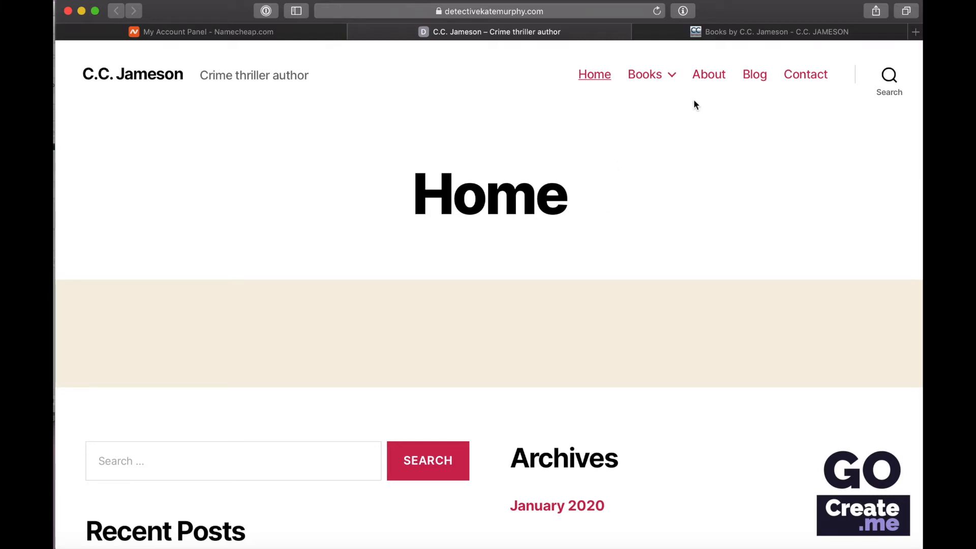
pyautogui.click(776, 32)
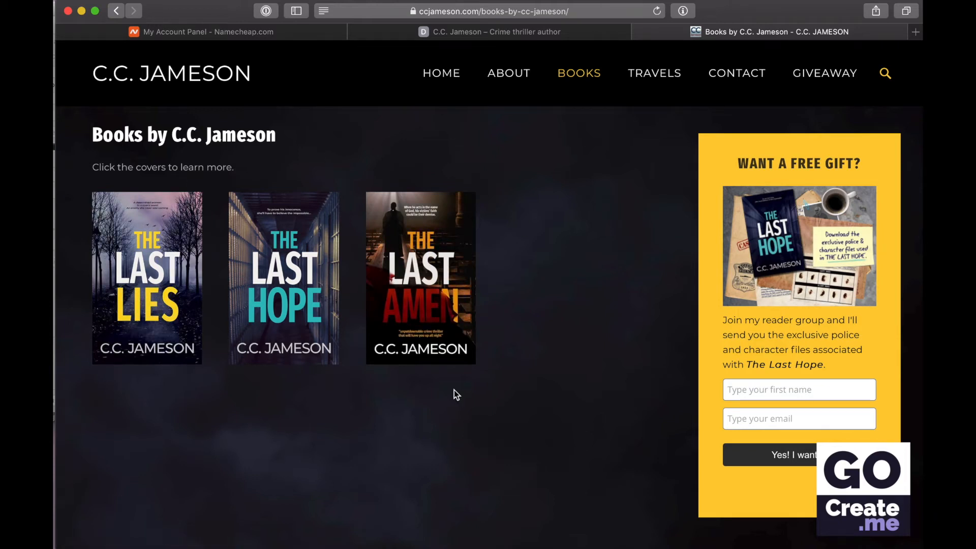
pyautogui.moveTo(226, 27)
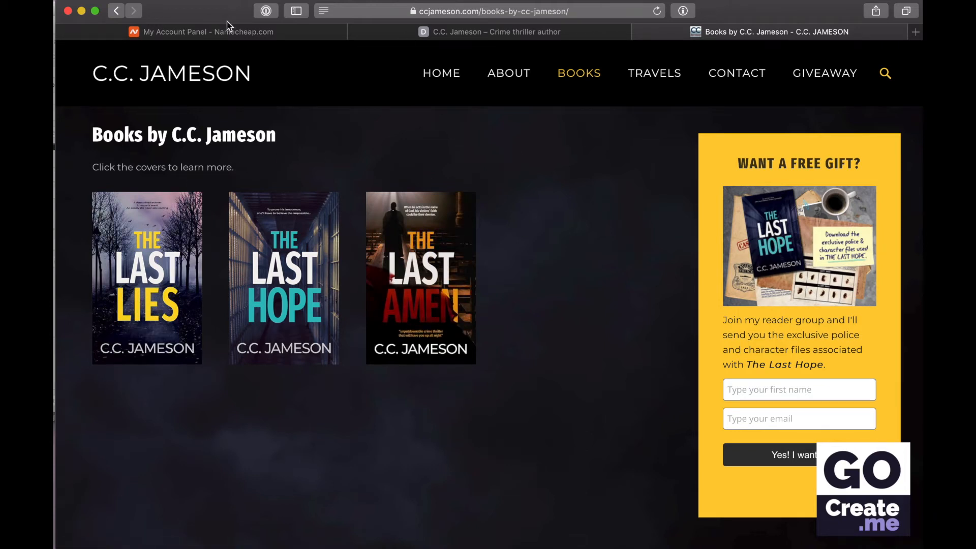
# From the Domain List, manage detectivekatemurphy.com to reach its domain details page.
pyautogui.click(201, 31)
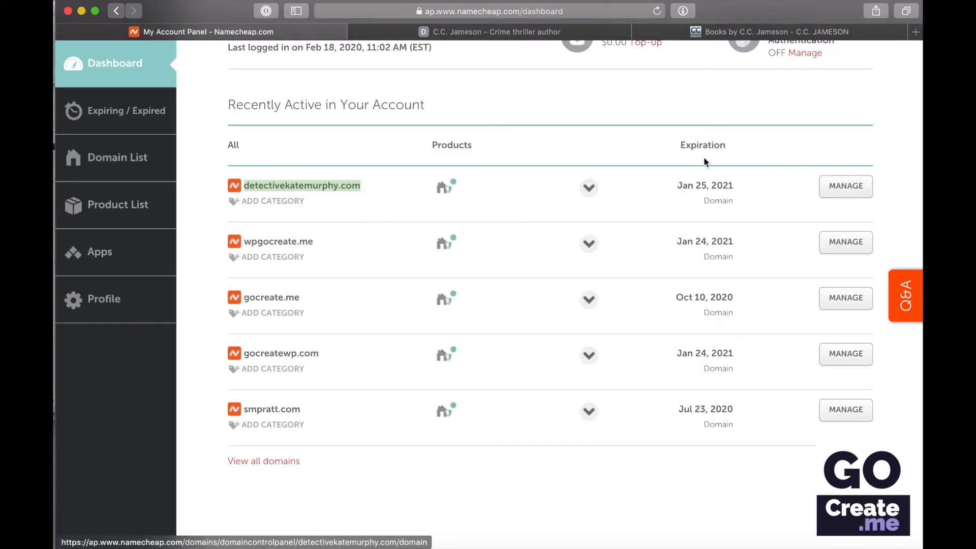
pyautogui.moveTo(358, 168)
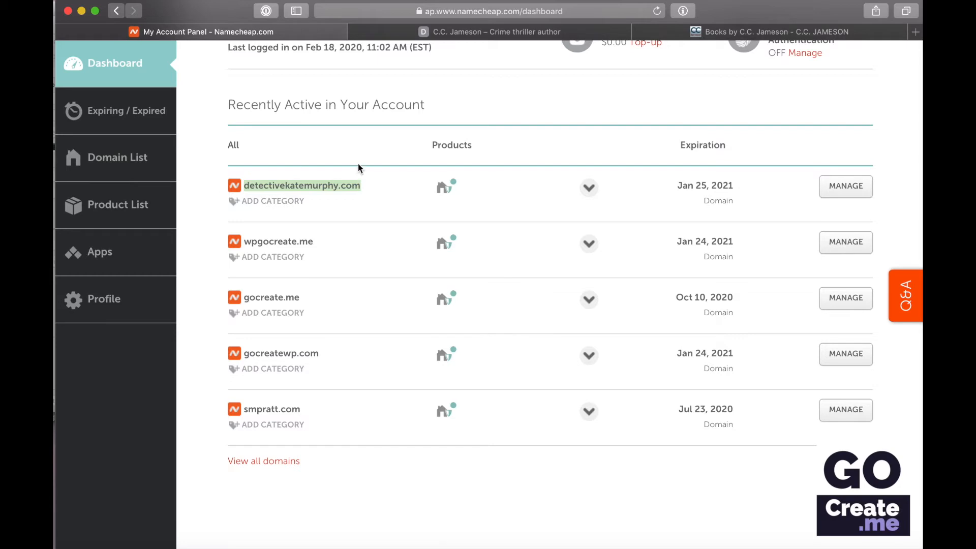
pyautogui.moveTo(170, 121)
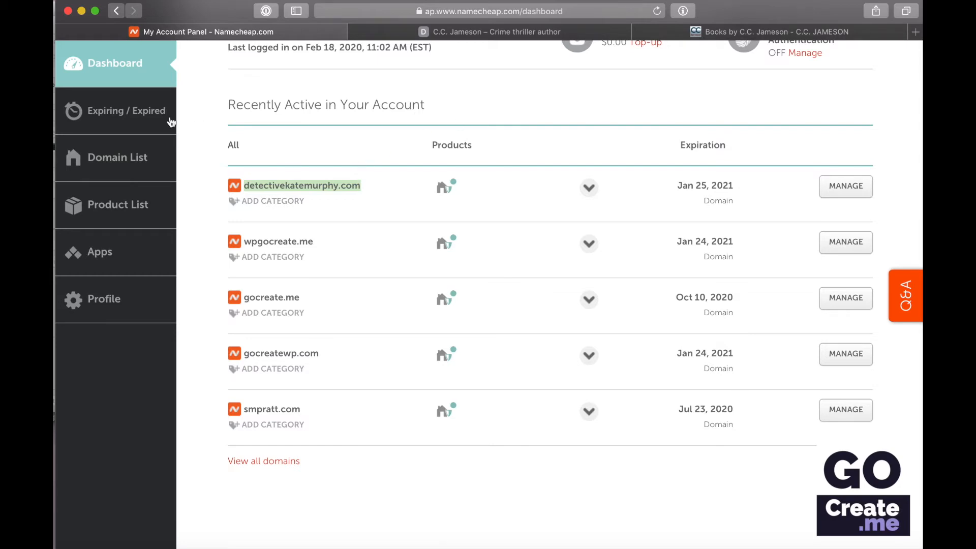
pyautogui.click(117, 158)
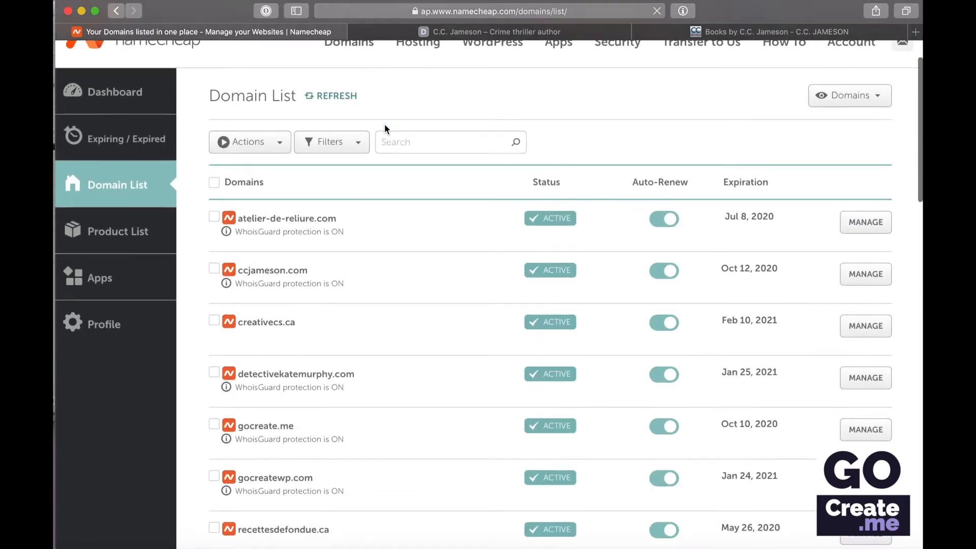
pyautogui.scroll(-3)
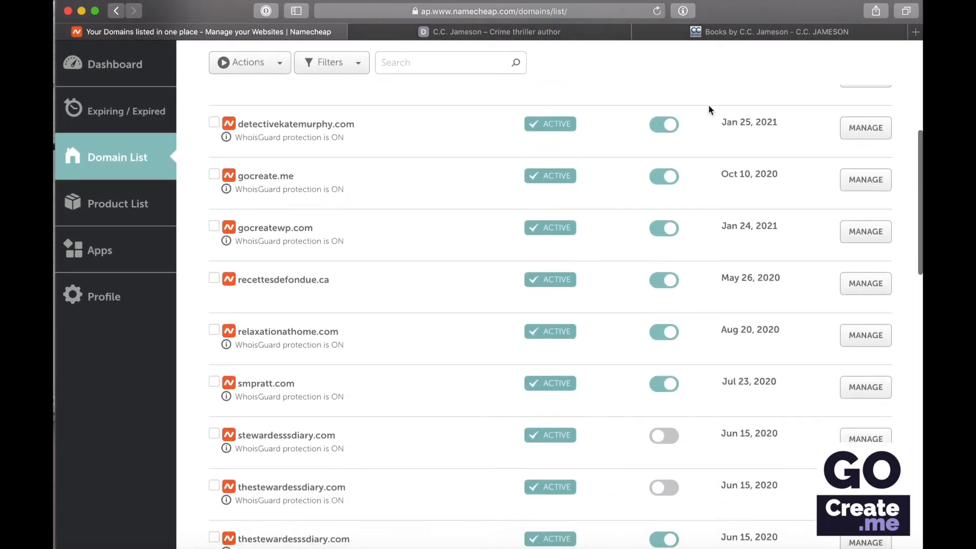
pyautogui.click(864, 129)
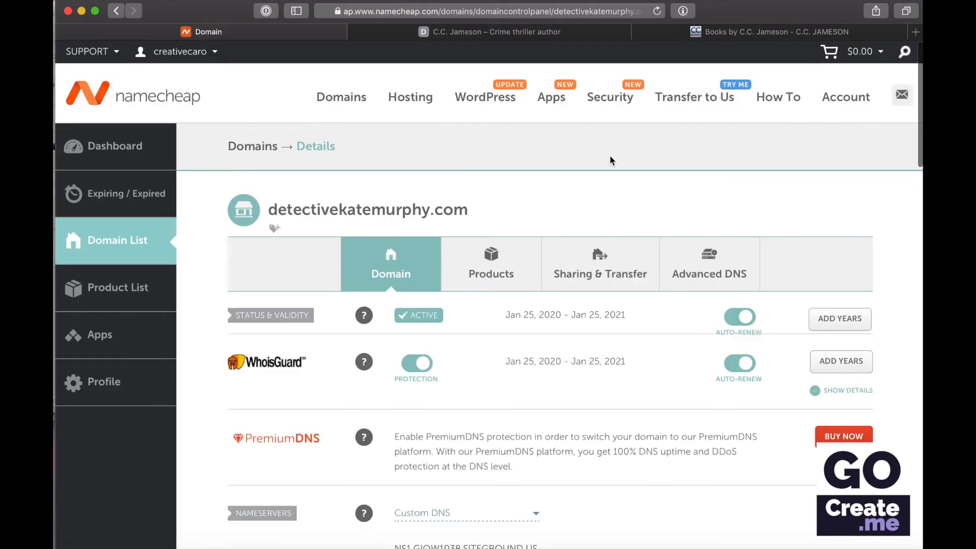
# Scroll to the Nameservers section showing the custom SiteGround nameservers and redirect sections.
pyautogui.scroll(-3)
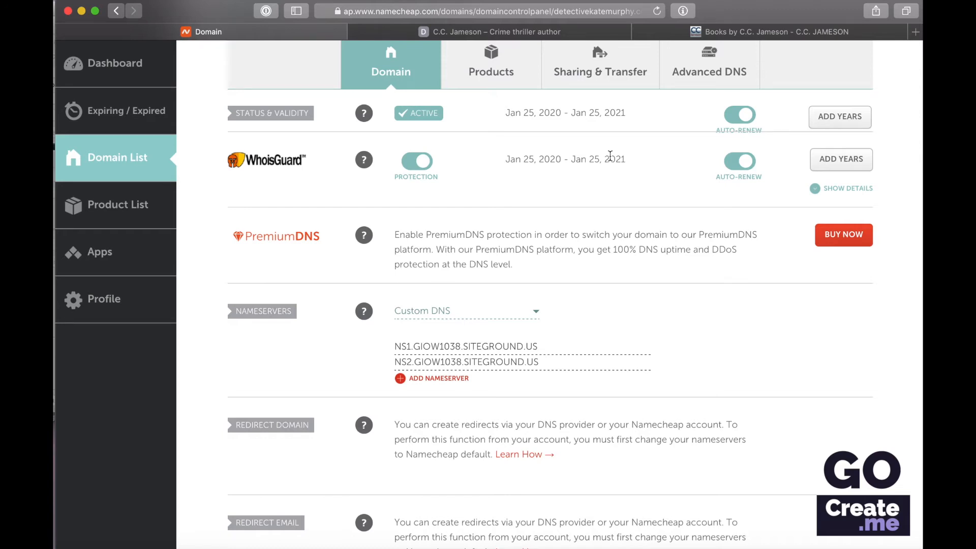
pyautogui.scroll(-3)
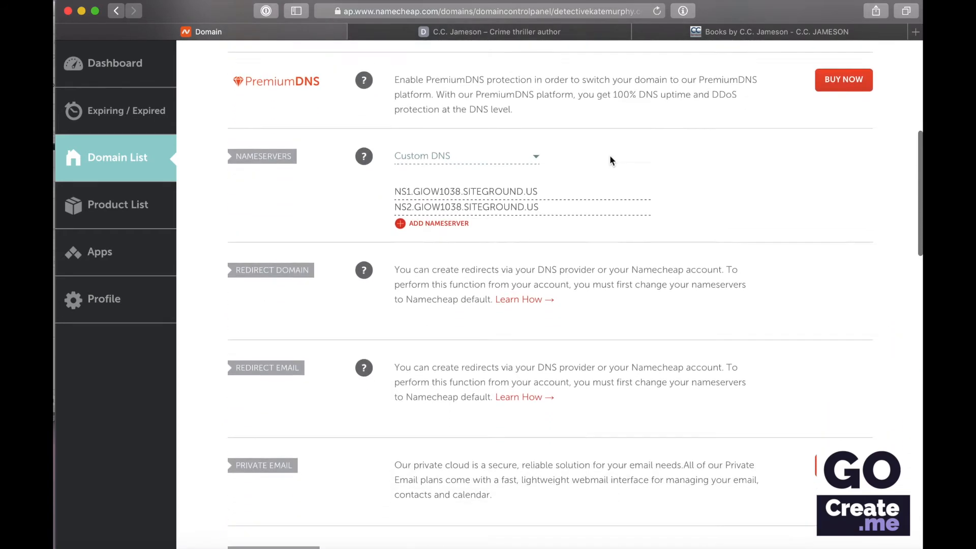
pyautogui.scroll(-3)
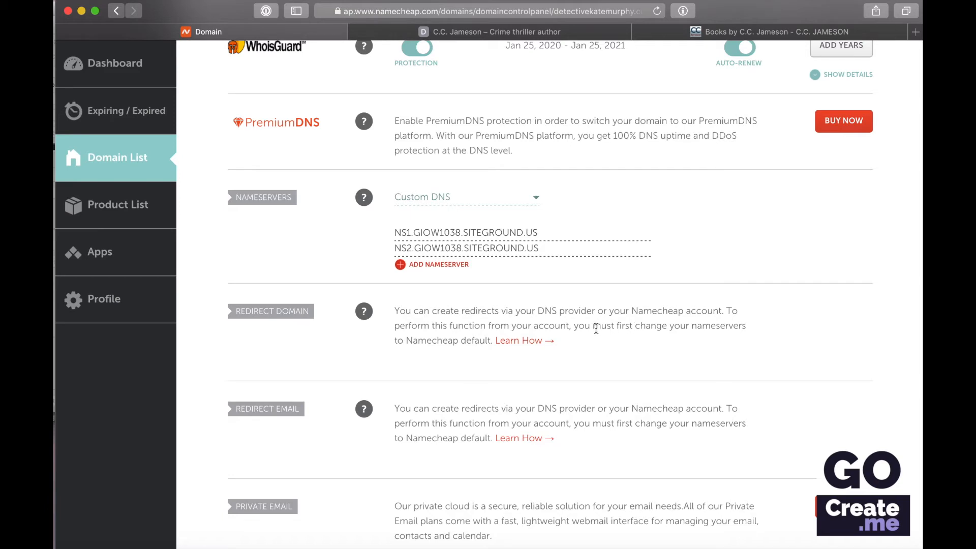
pyautogui.moveTo(520, 341)
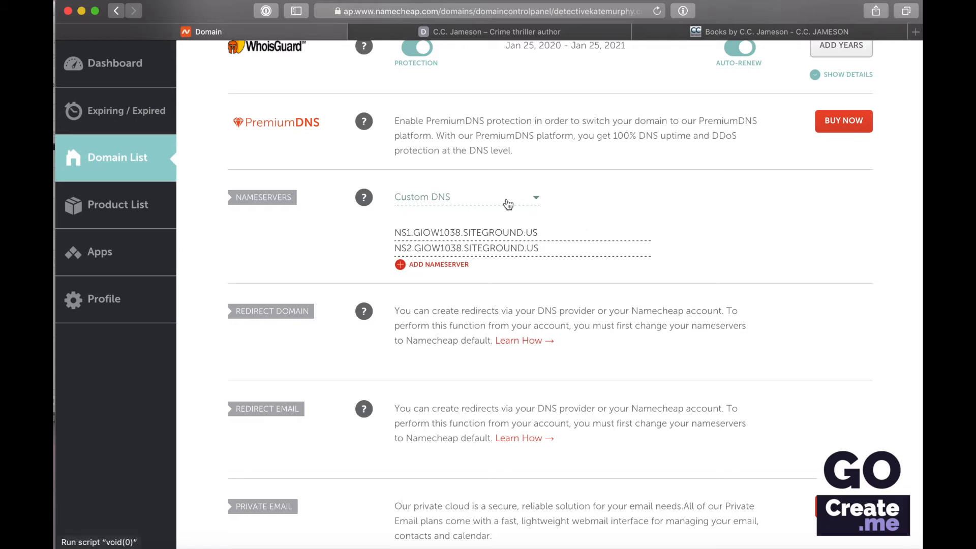
# Change detectivekatemurphy.com's nameservers to Namecheap BasicDNS and save the change.
pyautogui.click(465, 196)
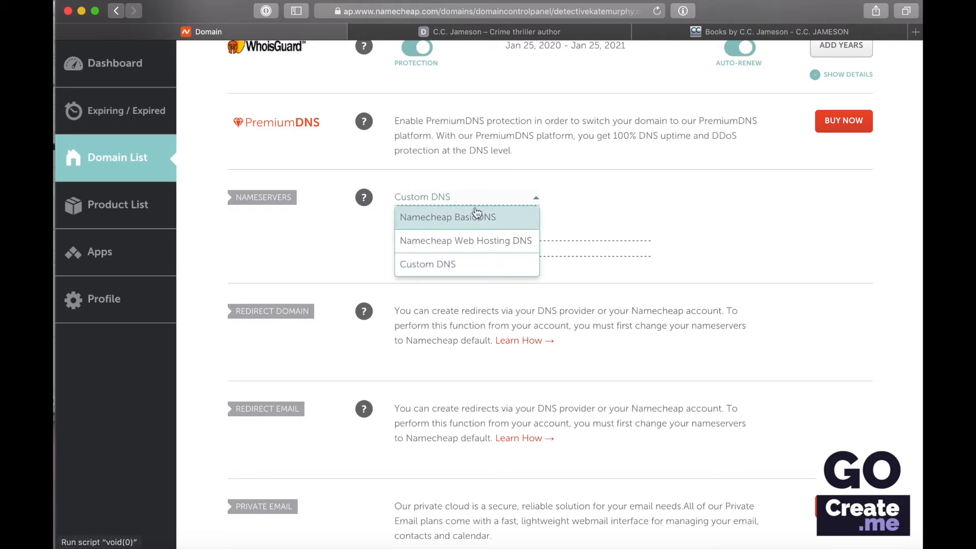
pyautogui.click(447, 217)
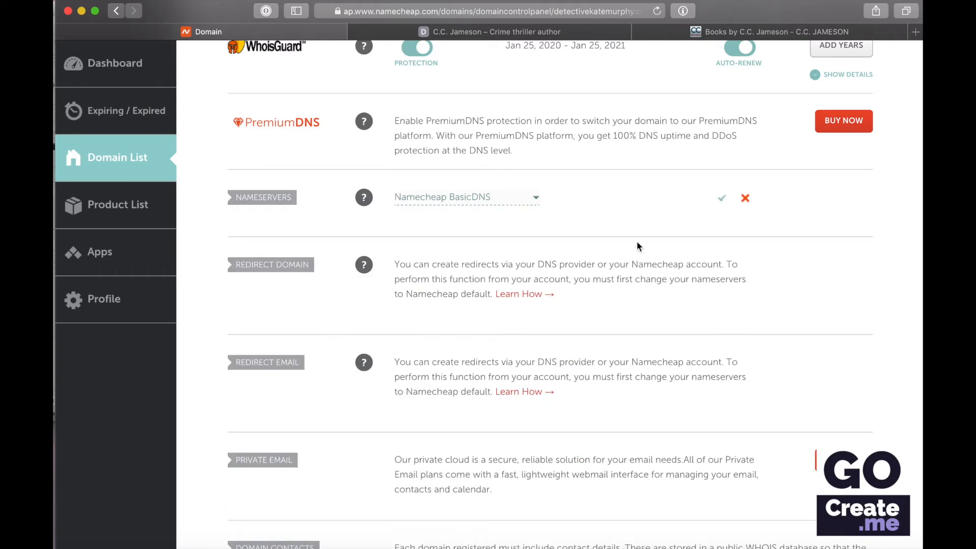
pyautogui.click(722, 199)
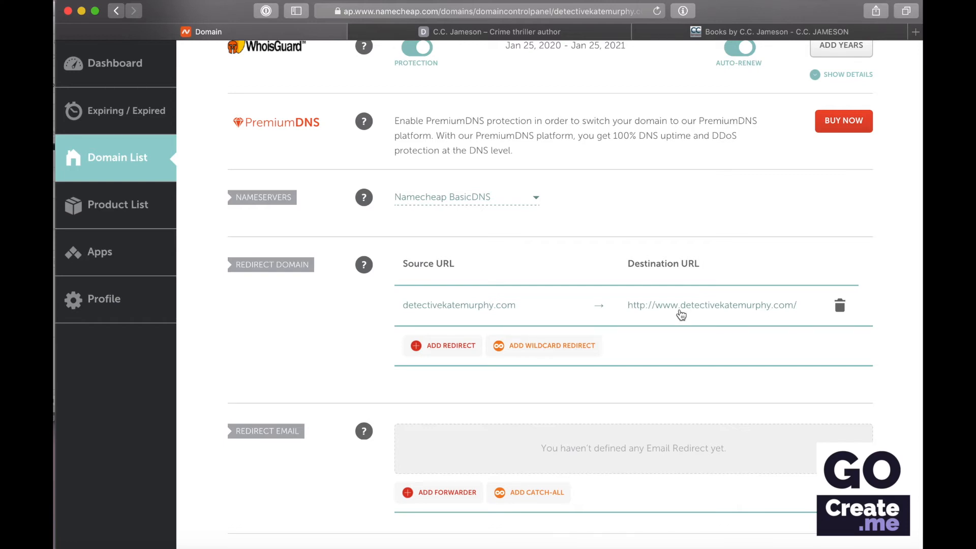
pyautogui.moveTo(736, 209)
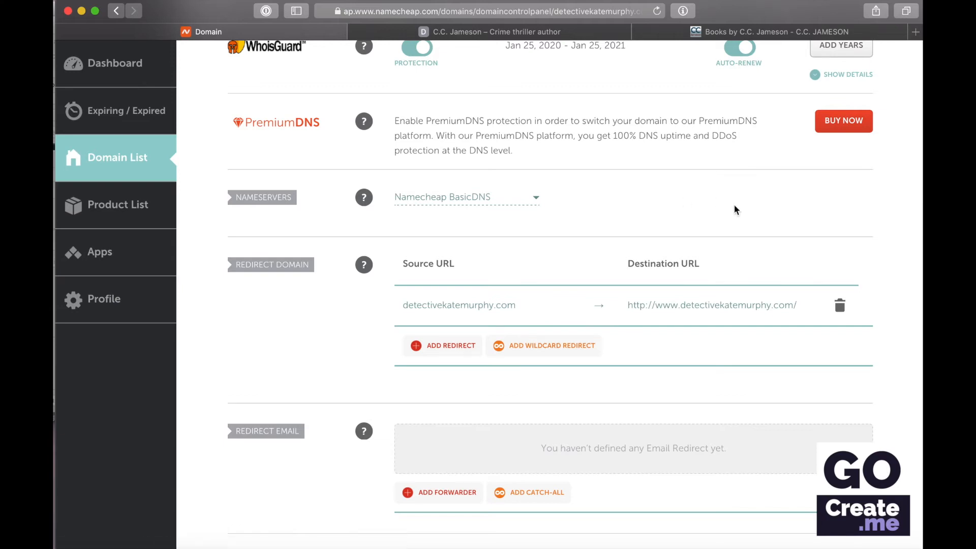
pyautogui.moveTo(531, 240)
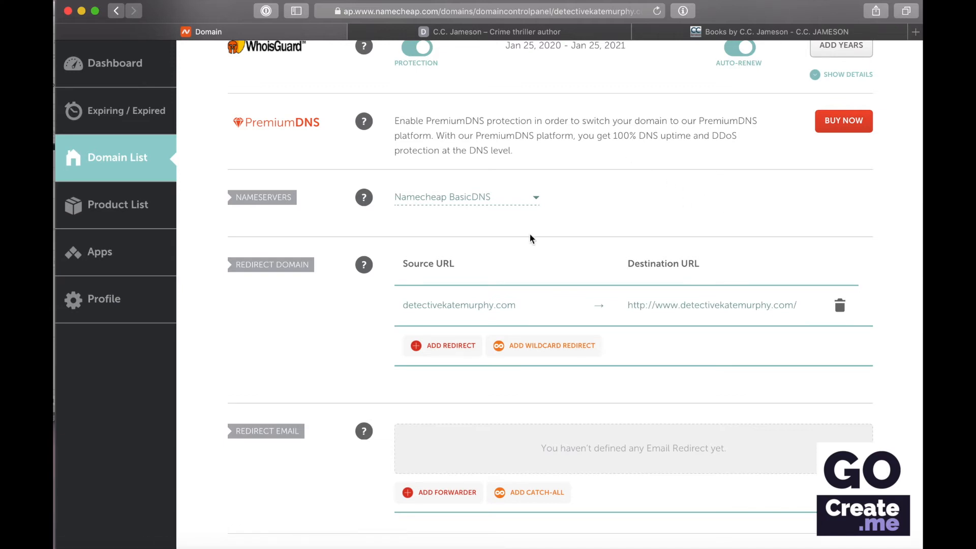
pyautogui.moveTo(619, 212)
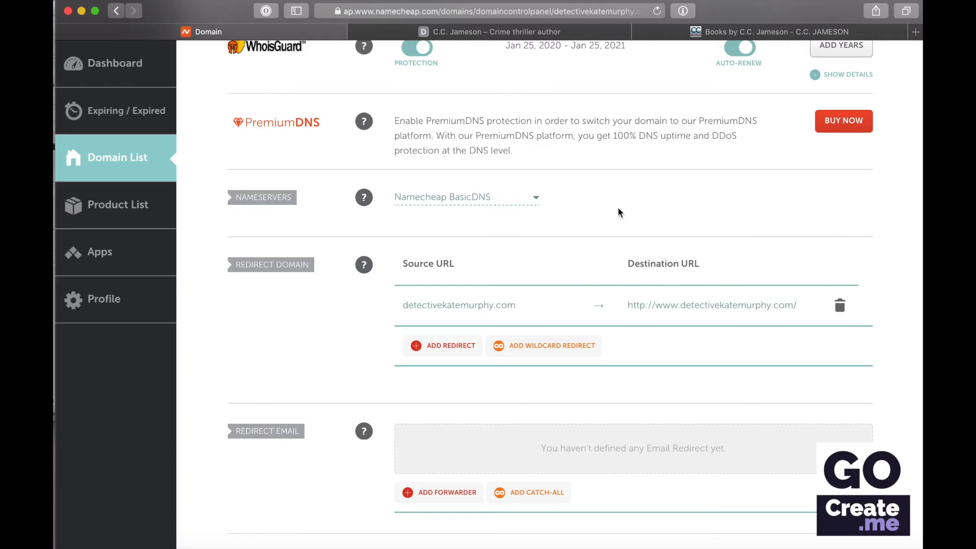
pyautogui.moveTo(311, 317)
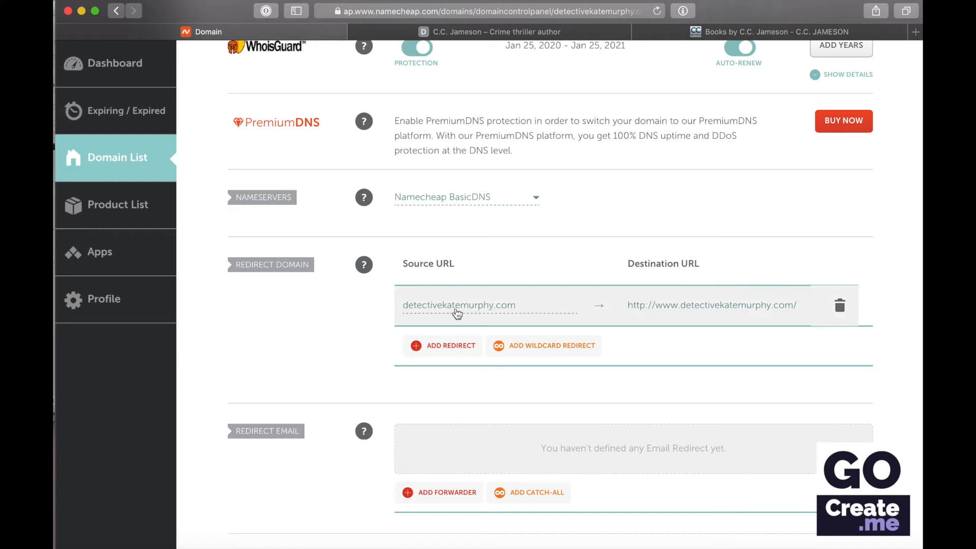
pyautogui.moveTo(364, 264)
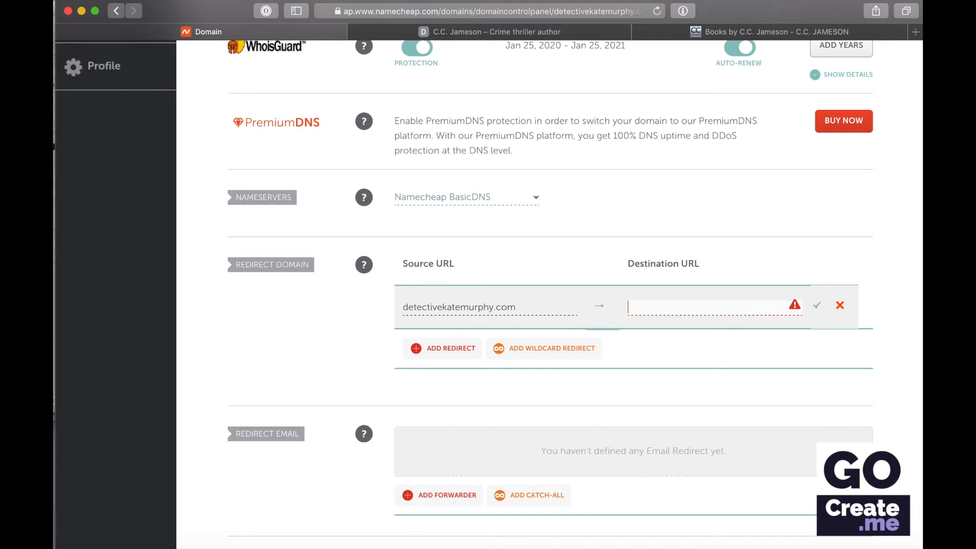
# Set the redirect destination to ccjameson.com/books-by-cc-jameson/ and save it.
pyautogui.write('ccjameson.com/books-by-cc-jameson/')
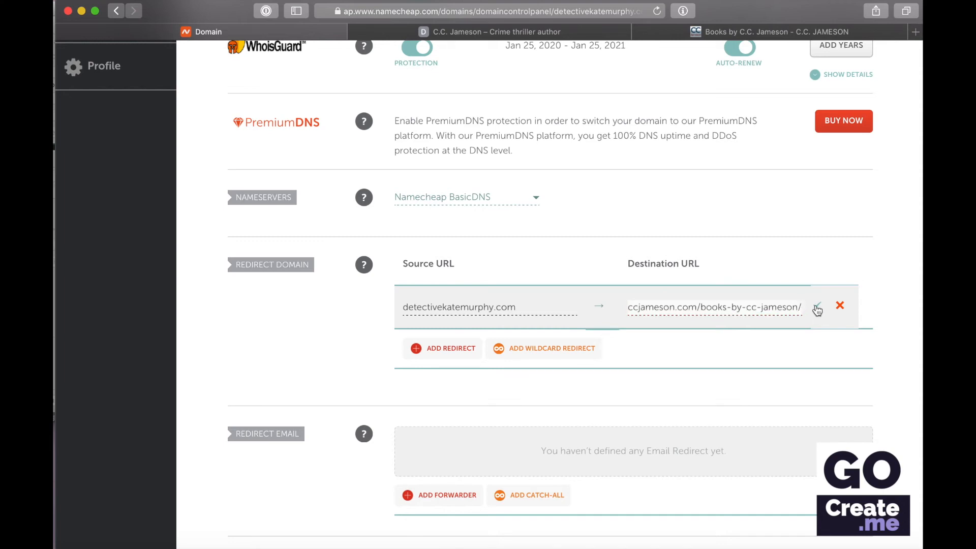
pyautogui.click(817, 308)
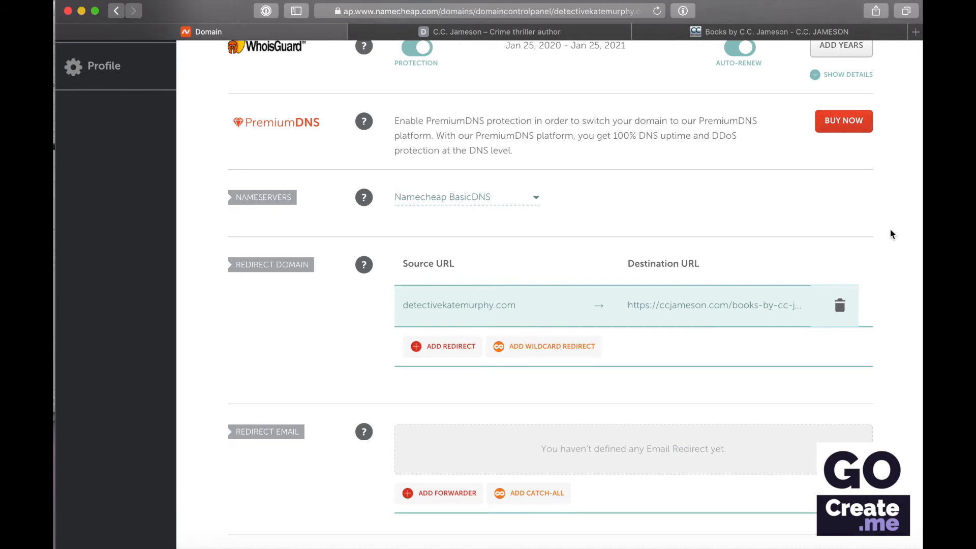
pyautogui.moveTo(776, 220)
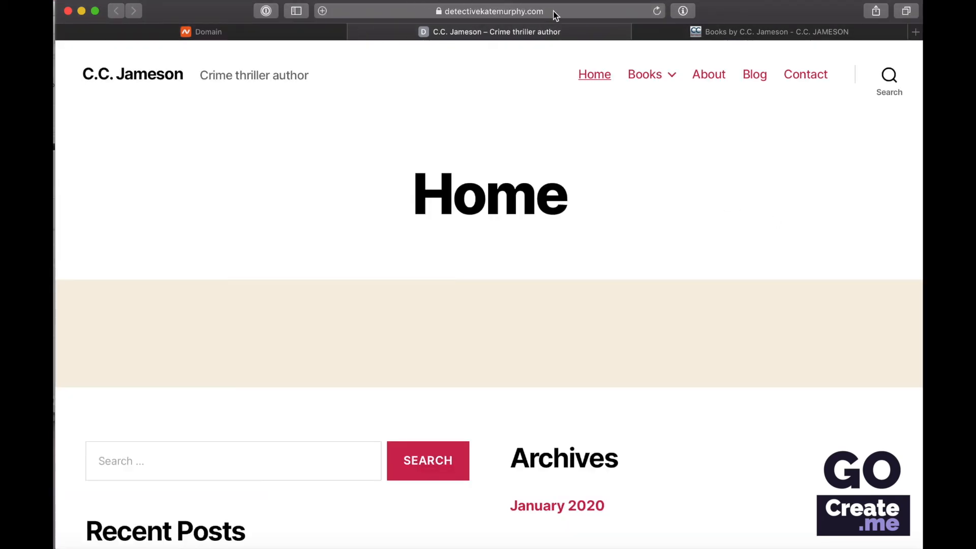
pyautogui.moveTo(728, 31)
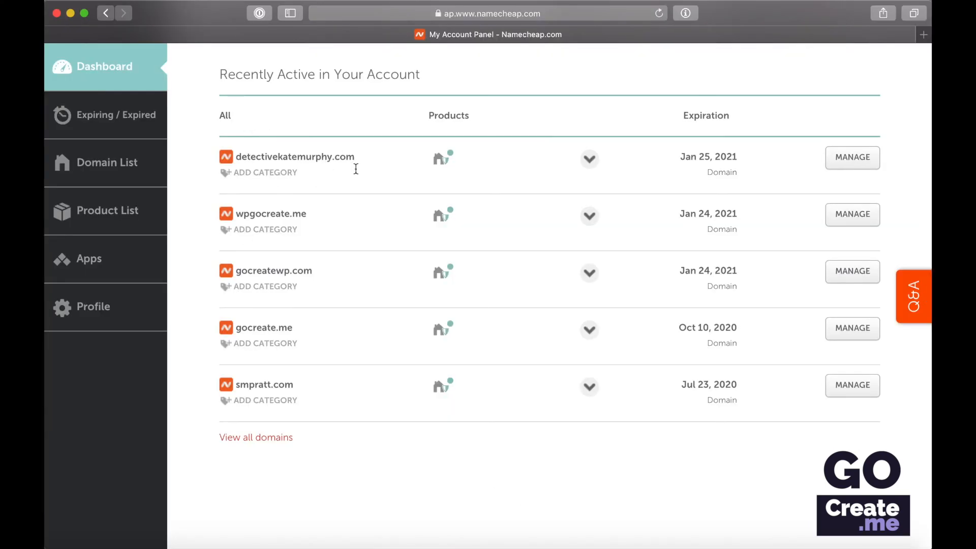
# Reopen detectivekatemurphy.com's details and scroll to verify BasicDNS and the books-page redirect.
pyautogui.click(852, 157)
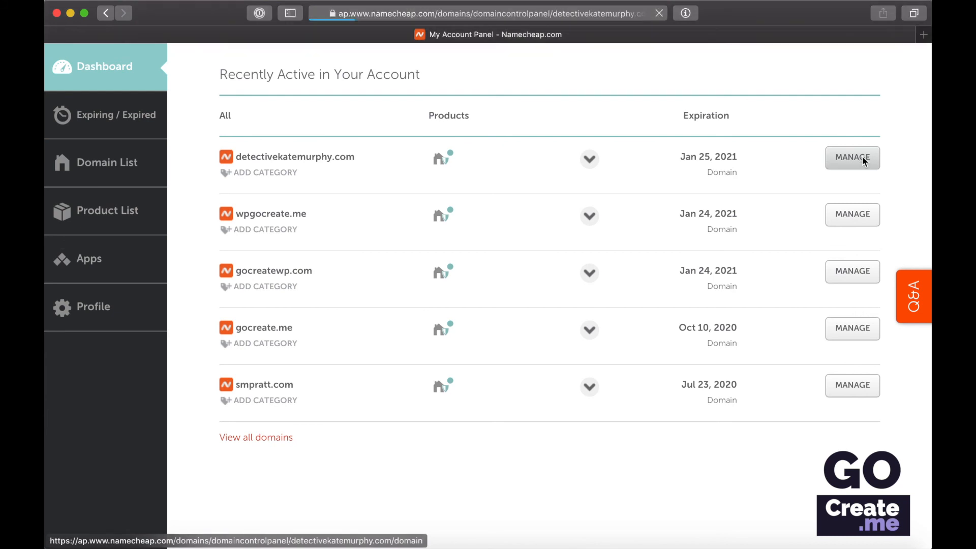
pyautogui.click(852, 156)
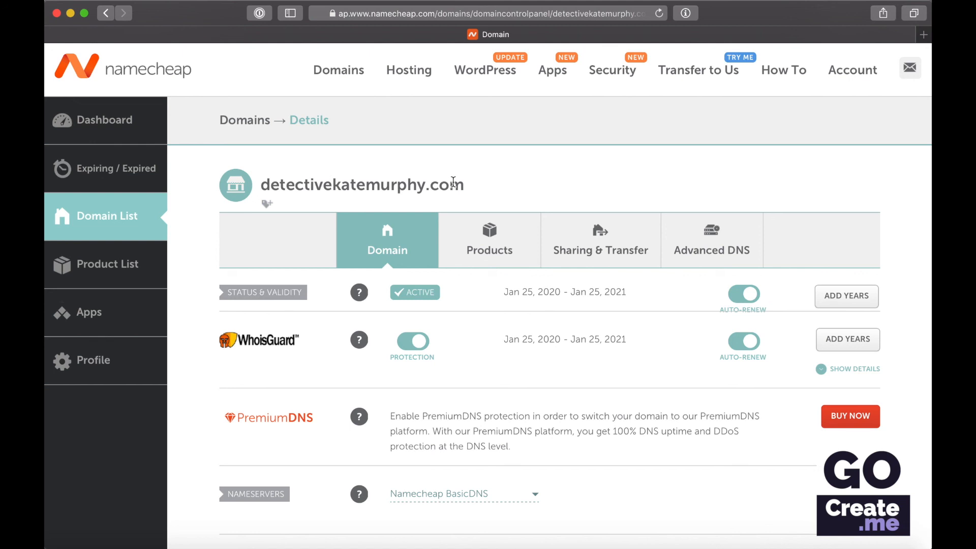
pyautogui.scroll(-3)
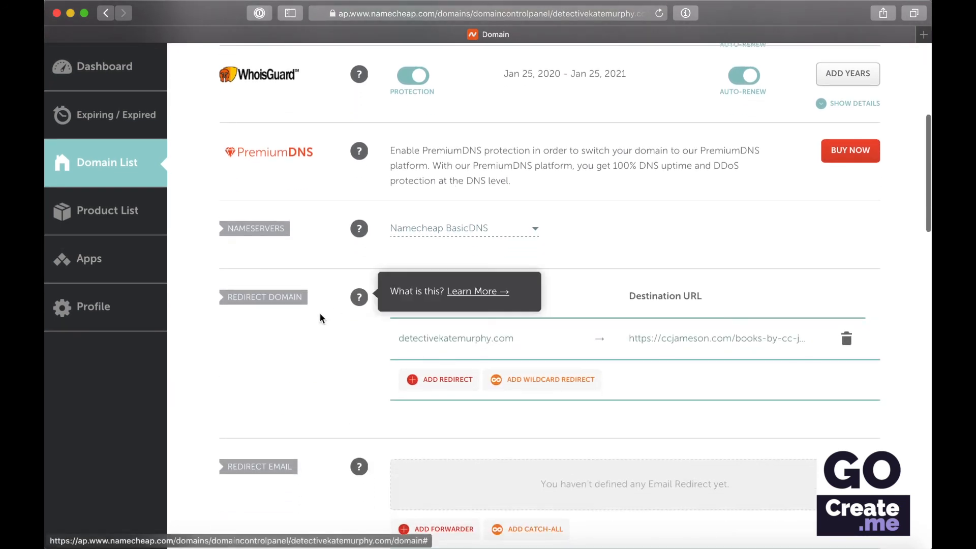
pyautogui.moveTo(284, 407)
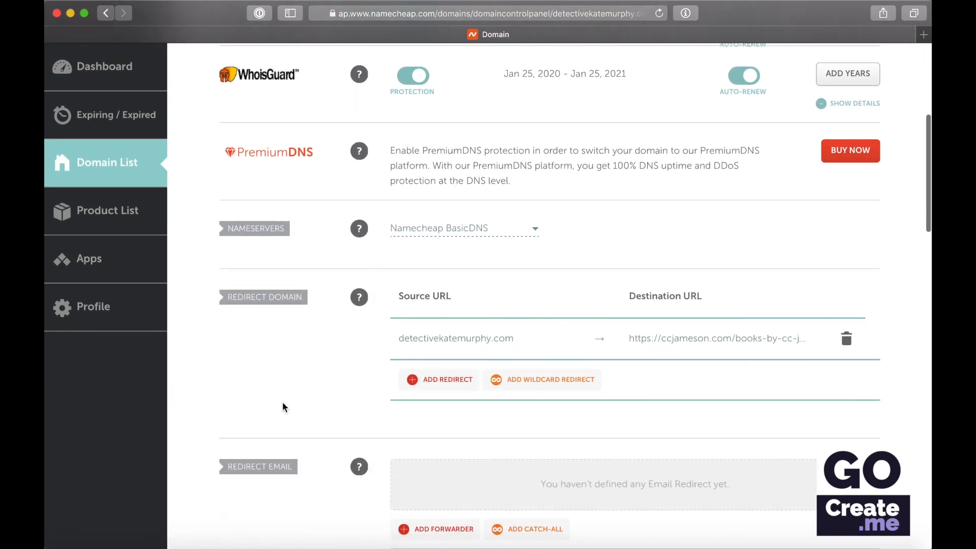